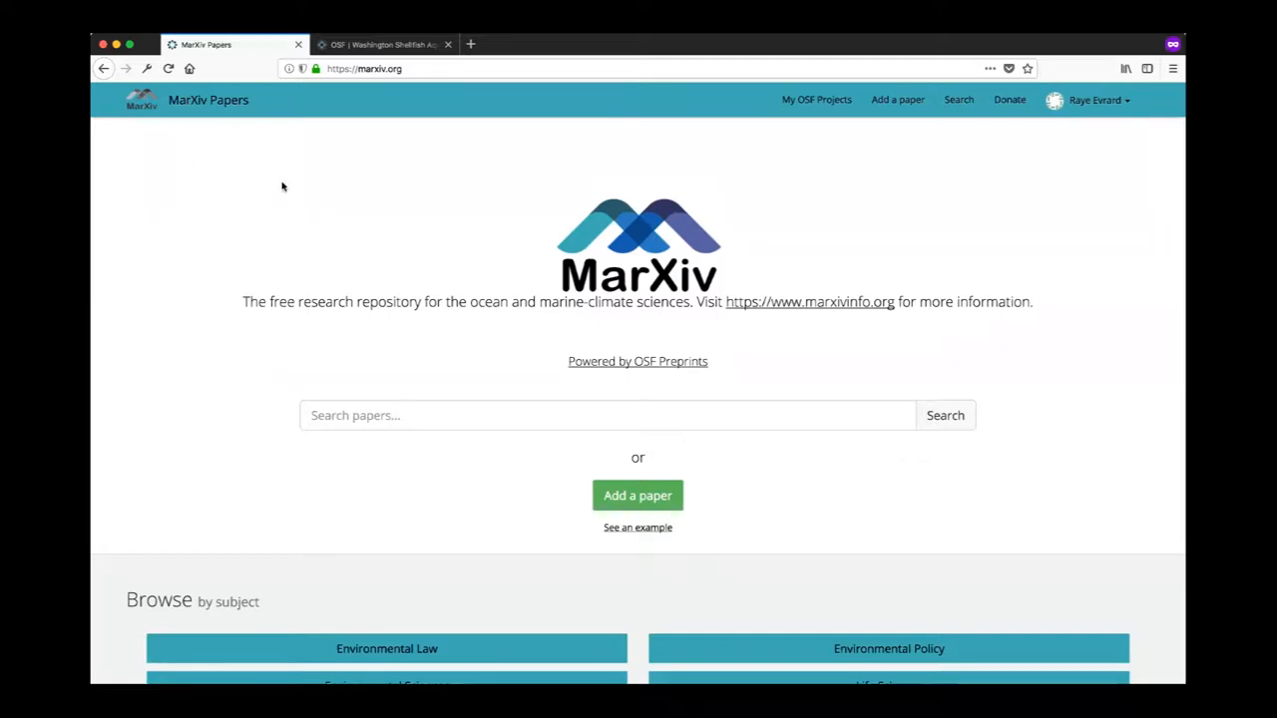
{"action": "mouse_move", "coordinate": [336, 184]}
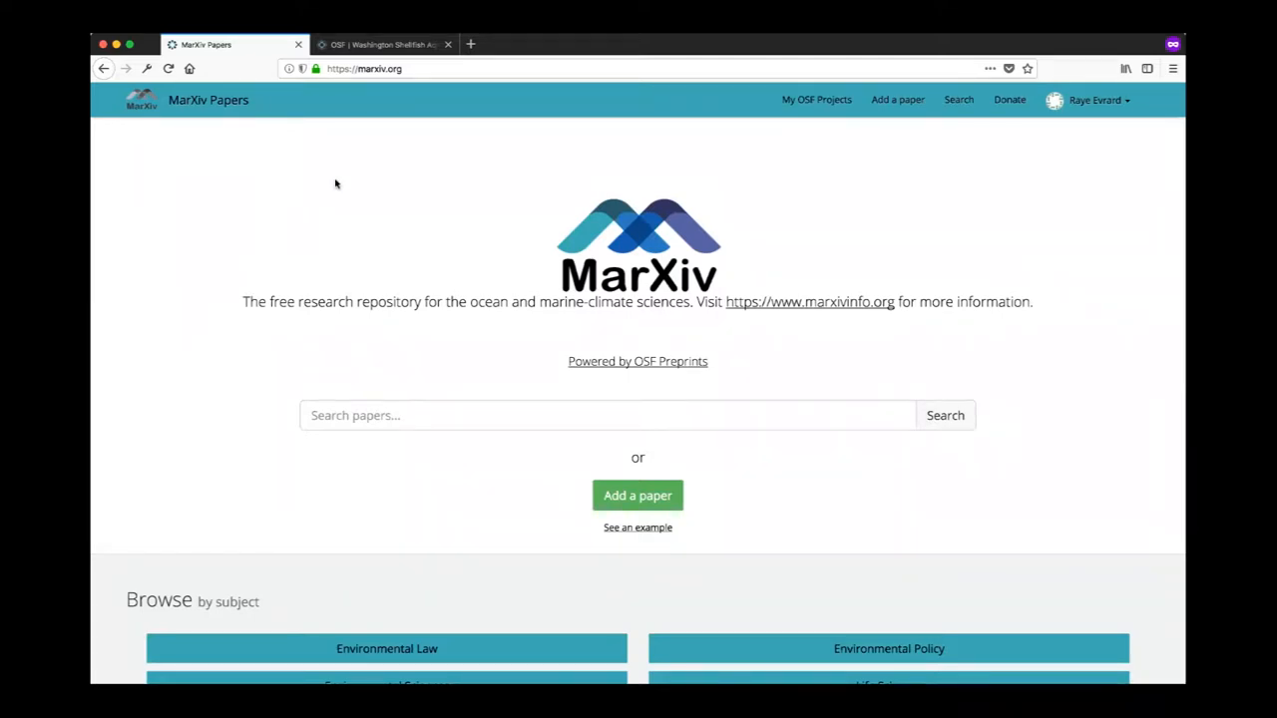
{"action": "mouse_move", "coordinate": [1101, 108]}
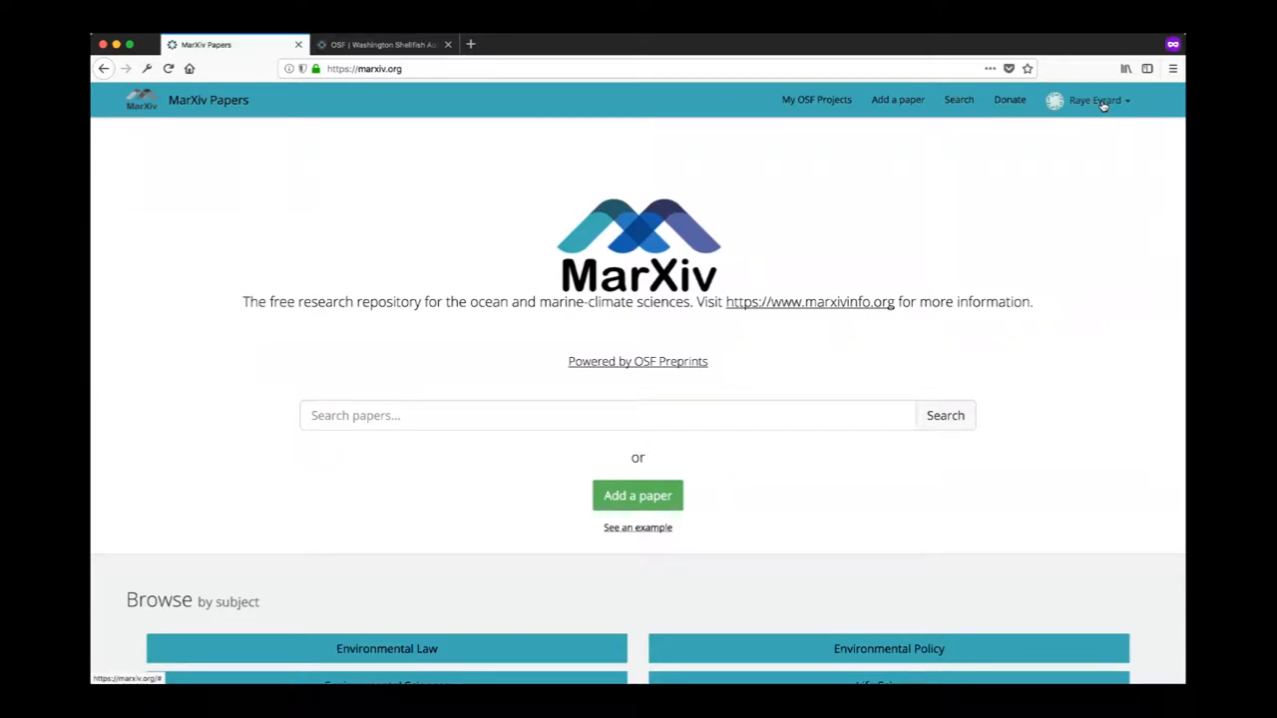
{"action": "mouse_move", "coordinate": [538, 128]}
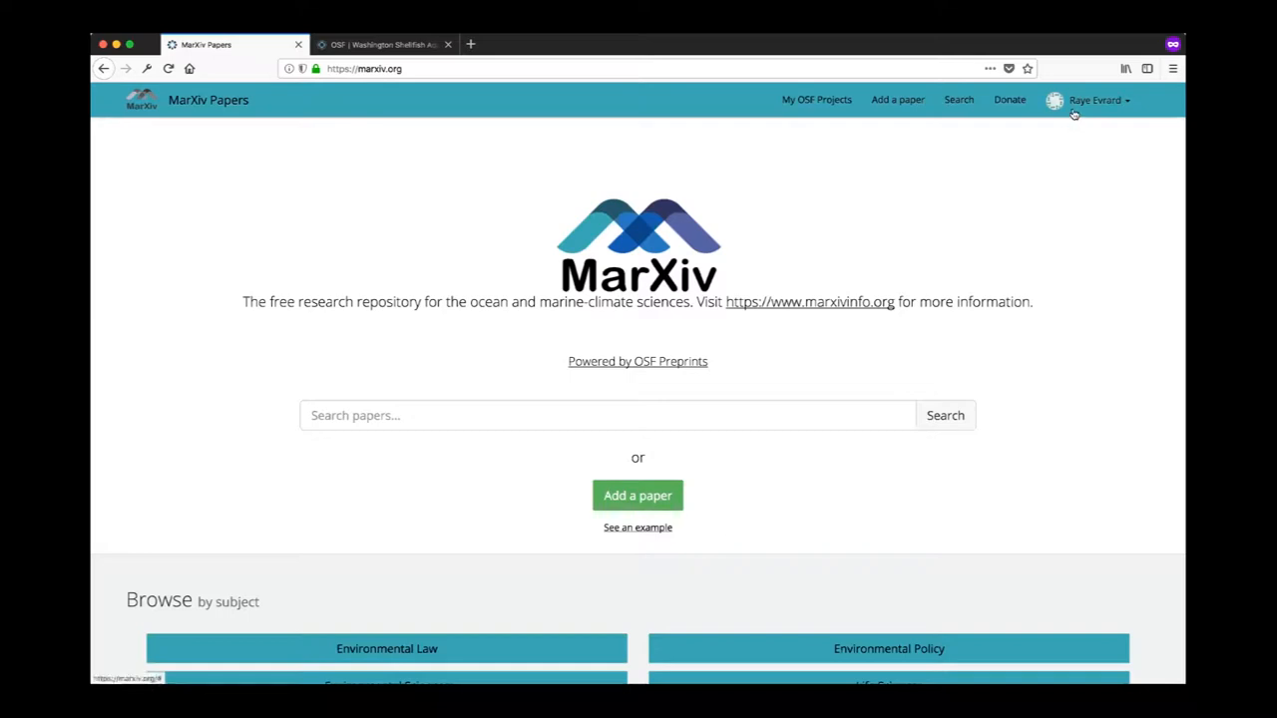
{"action": "mouse_move", "coordinate": [818, 99]}
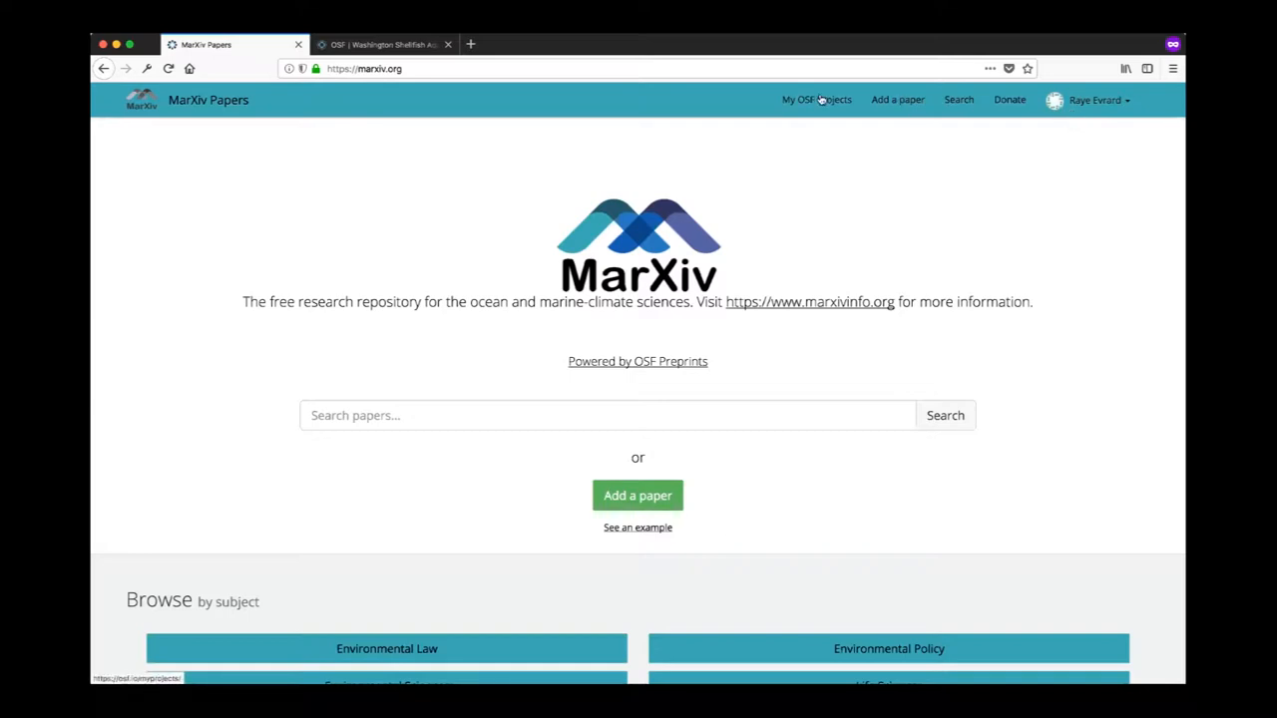
- Go from the MarXiv header to My OSF Projects and list all my preprints
{"action": "left_click", "coordinate": [818, 100]}
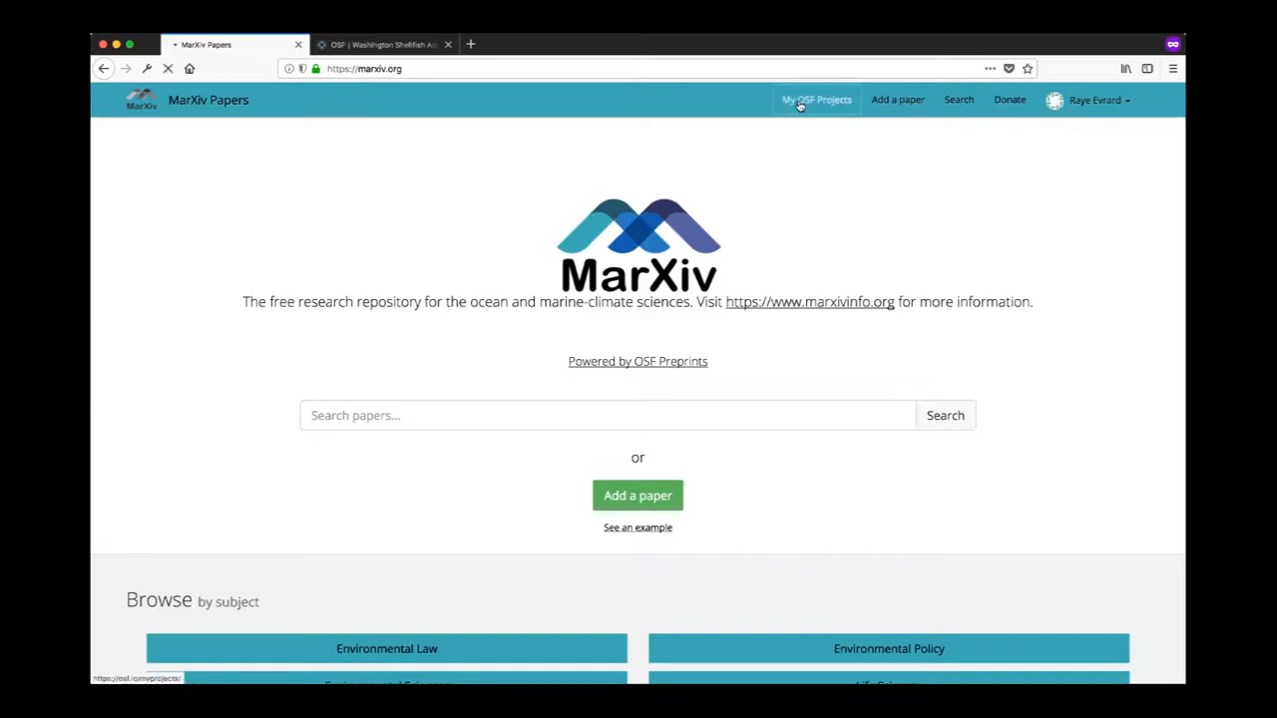
{"action": "left_click", "coordinate": [818, 100]}
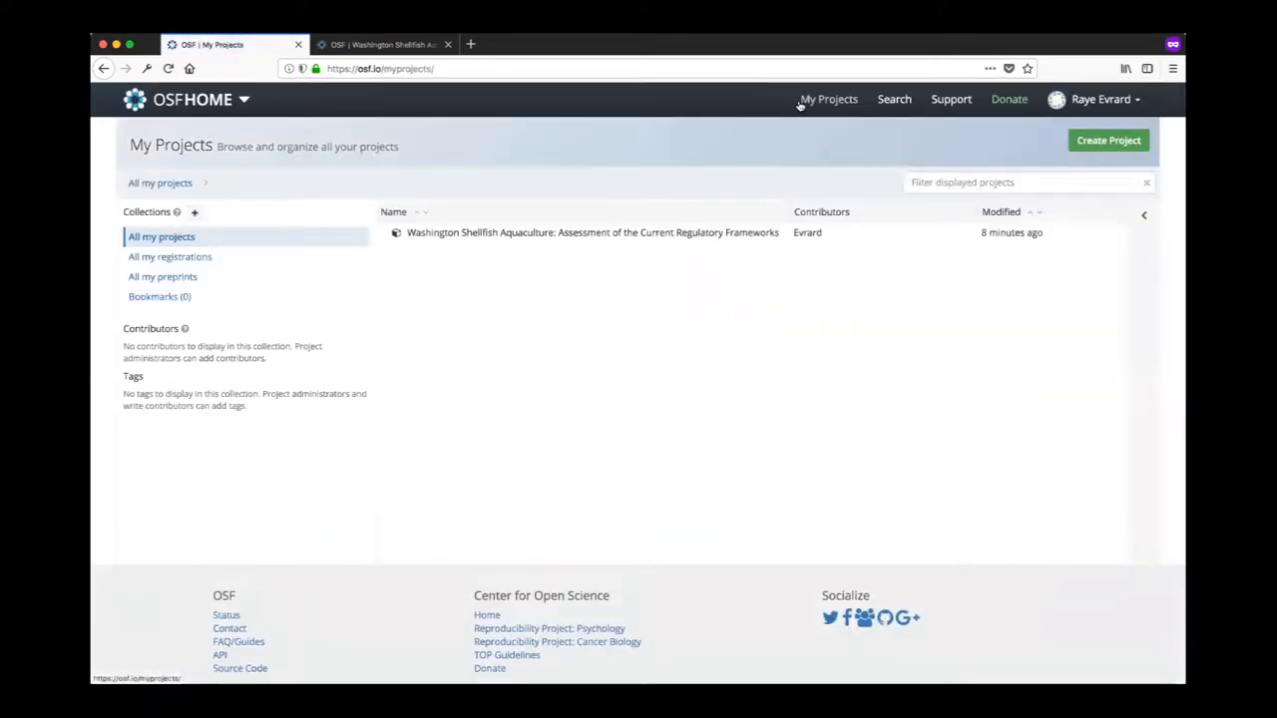
{"action": "mouse_move", "coordinate": [445, 146]}
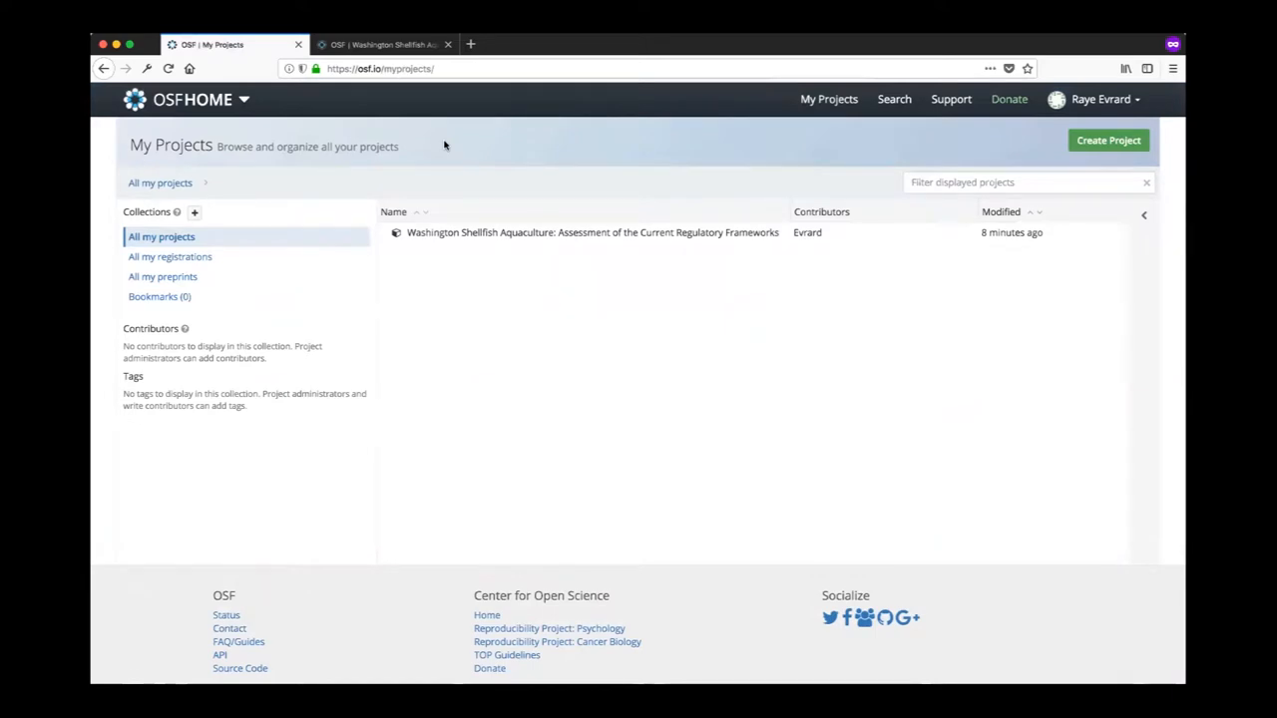
{"action": "mouse_move", "coordinate": [204, 277]}
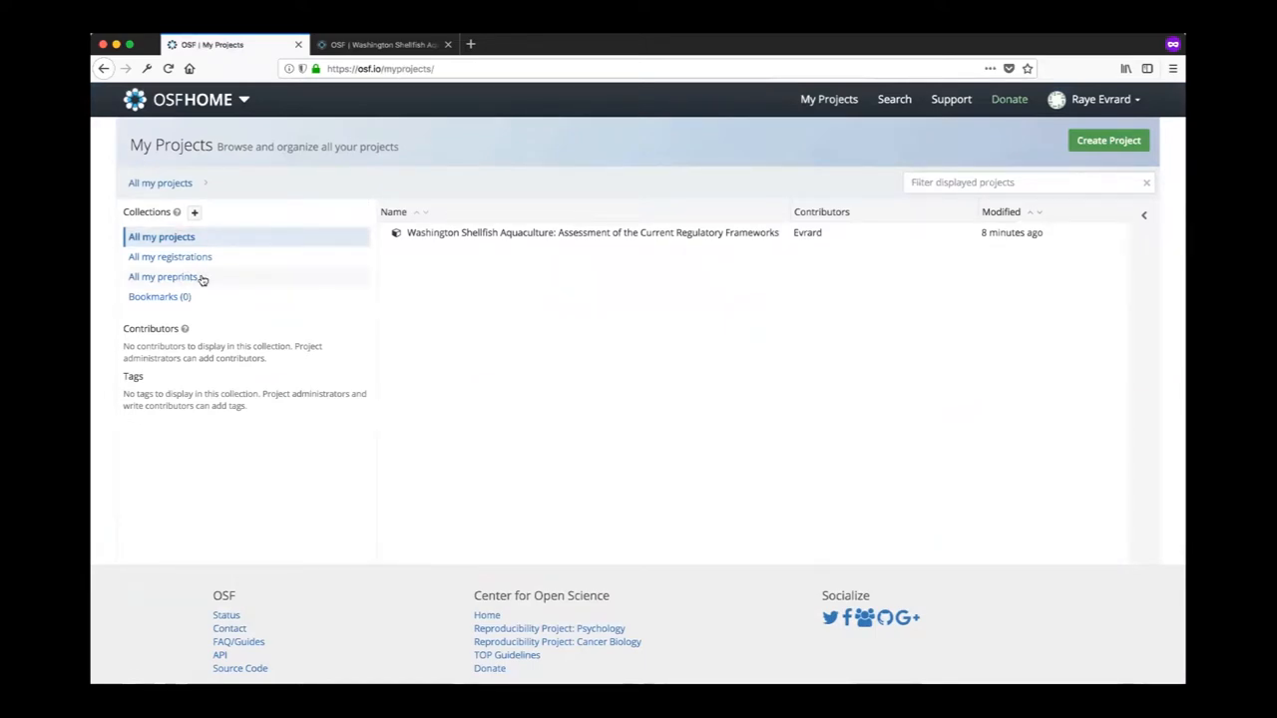
{"action": "left_click", "coordinate": [164, 275]}
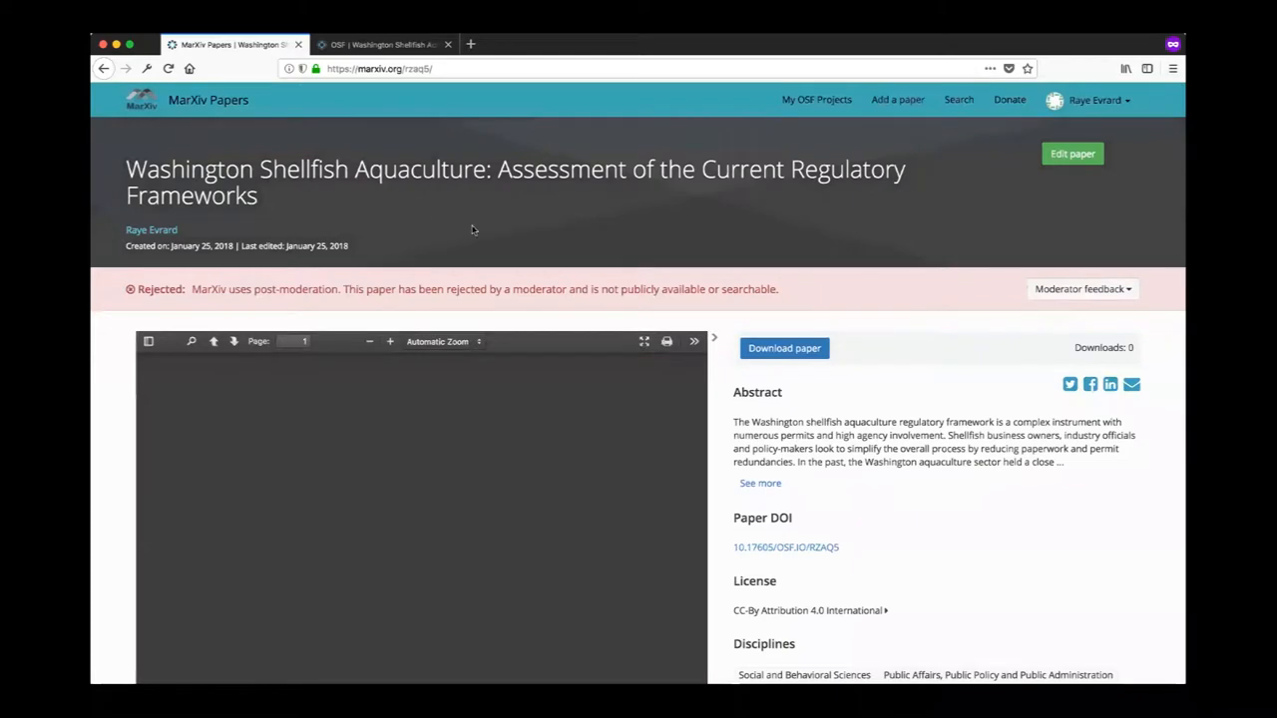
- Read the moderator's rejection feedback asking for the complete abstract, then dismiss it
{"action": "scroll", "scroll_direction": "down", "scroll_amount": 3}
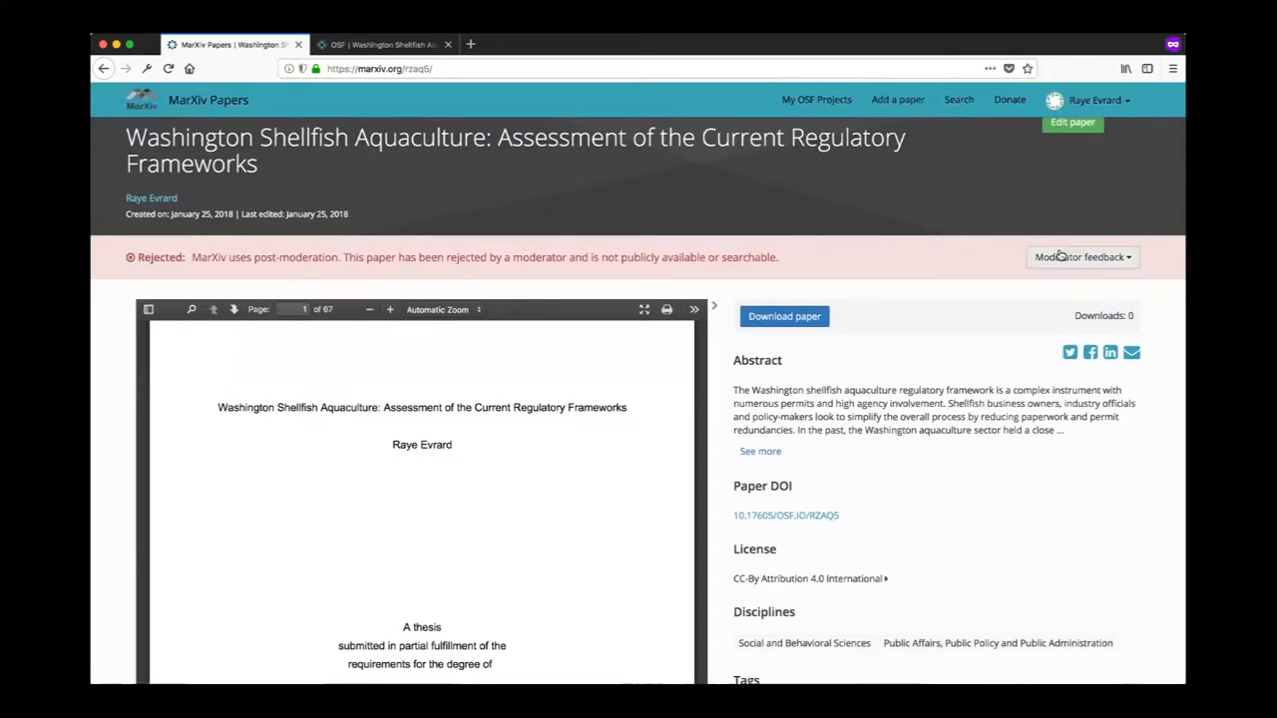
{"action": "left_click", "coordinate": [1081, 256]}
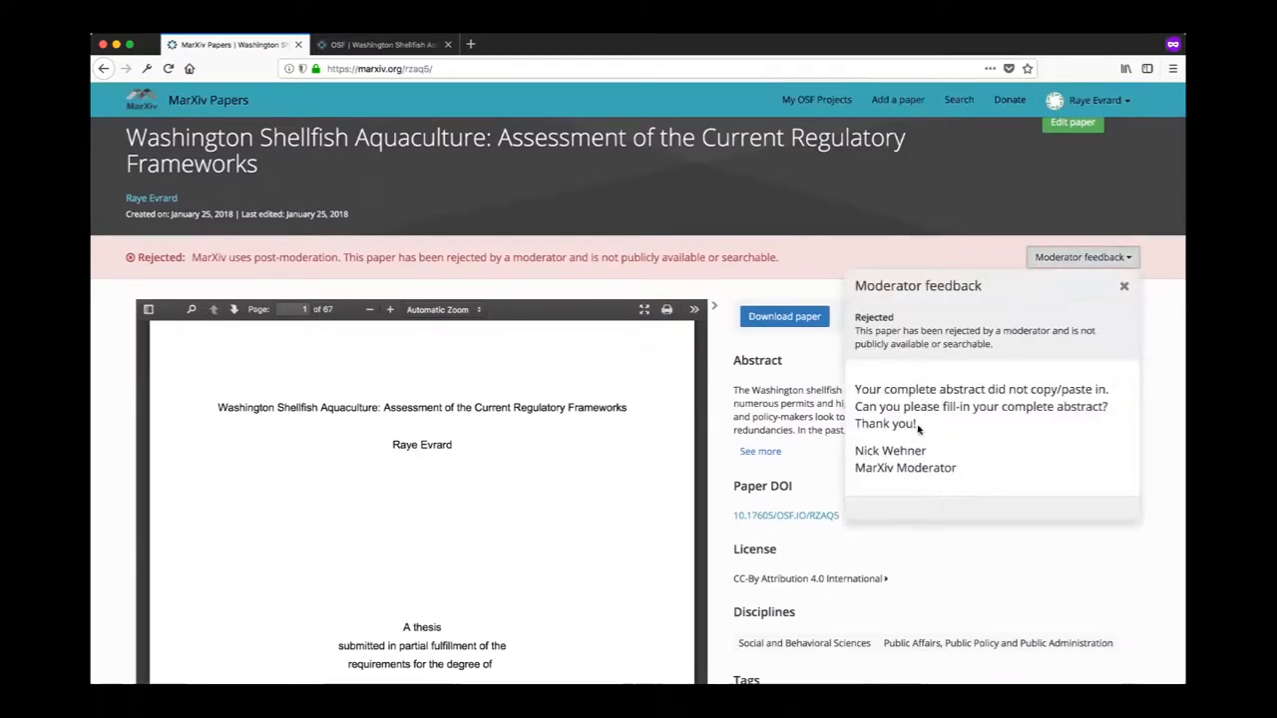
{"action": "mouse_move", "coordinate": [912, 327]}
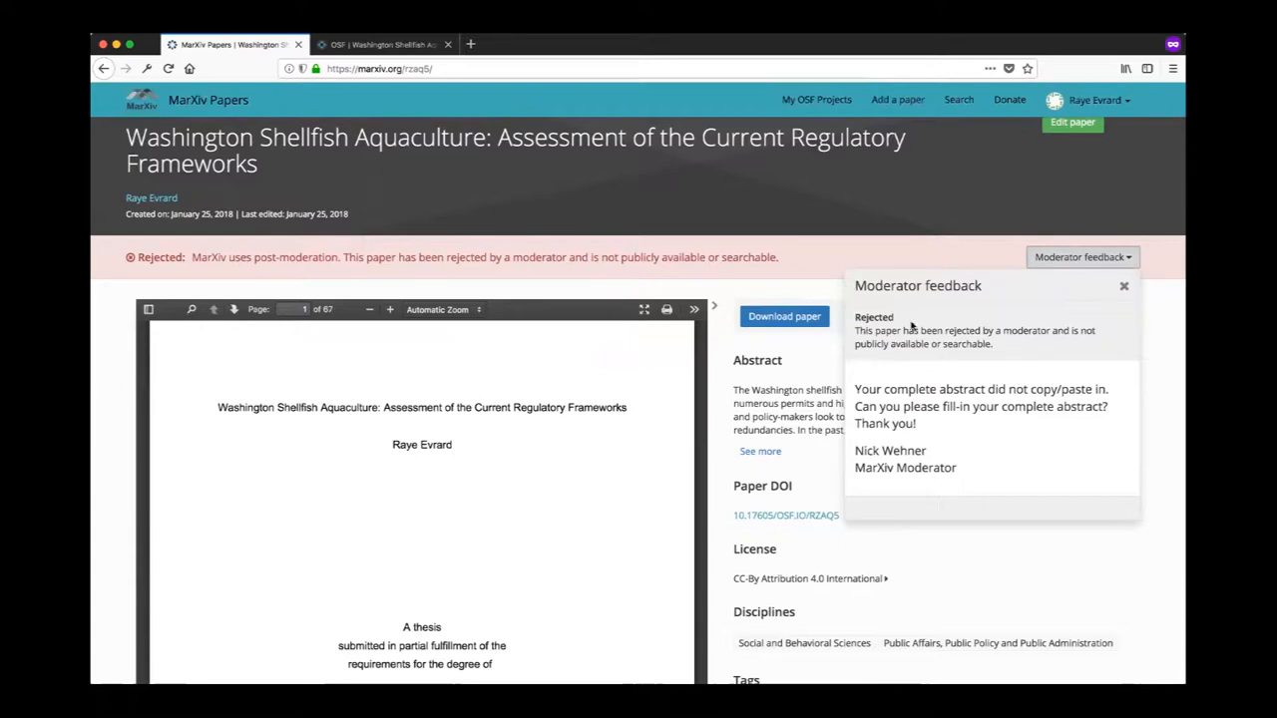
{"action": "left_click", "coordinate": [1123, 287]}
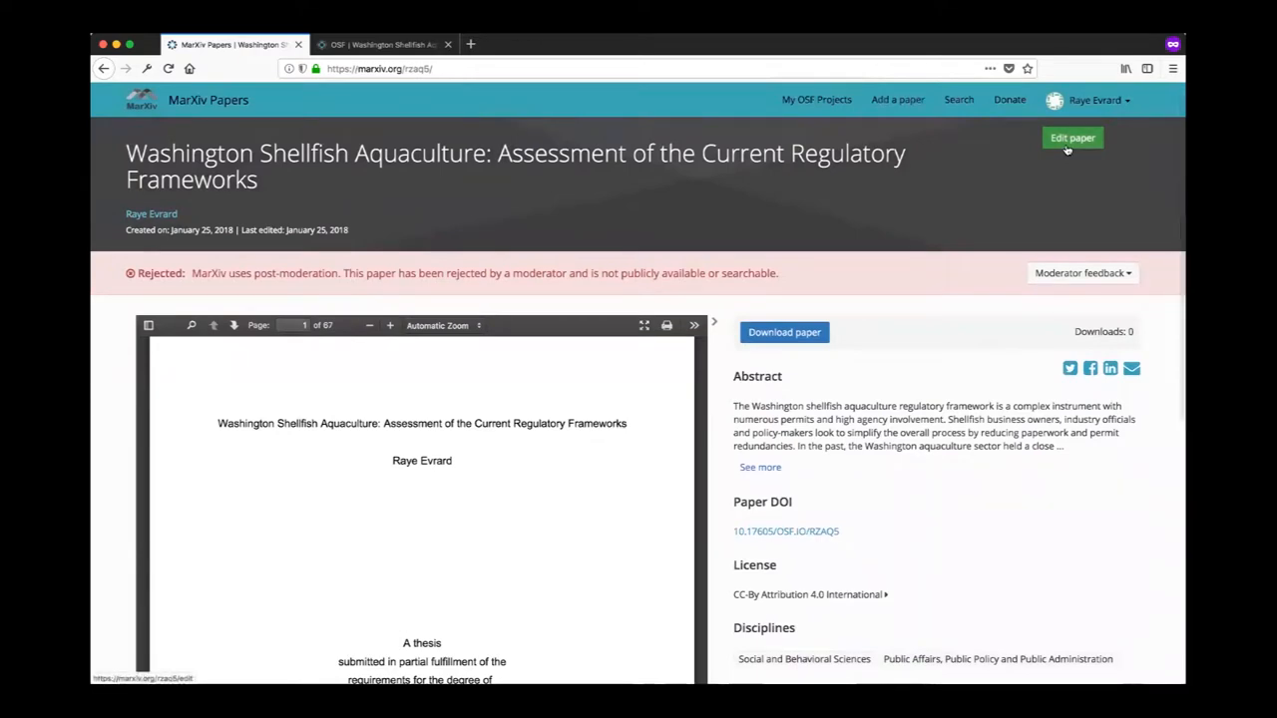
- Start editing the rejected paper and fill the full abstract into the Basics abstract field
{"action": "left_click", "coordinate": [1071, 138]}
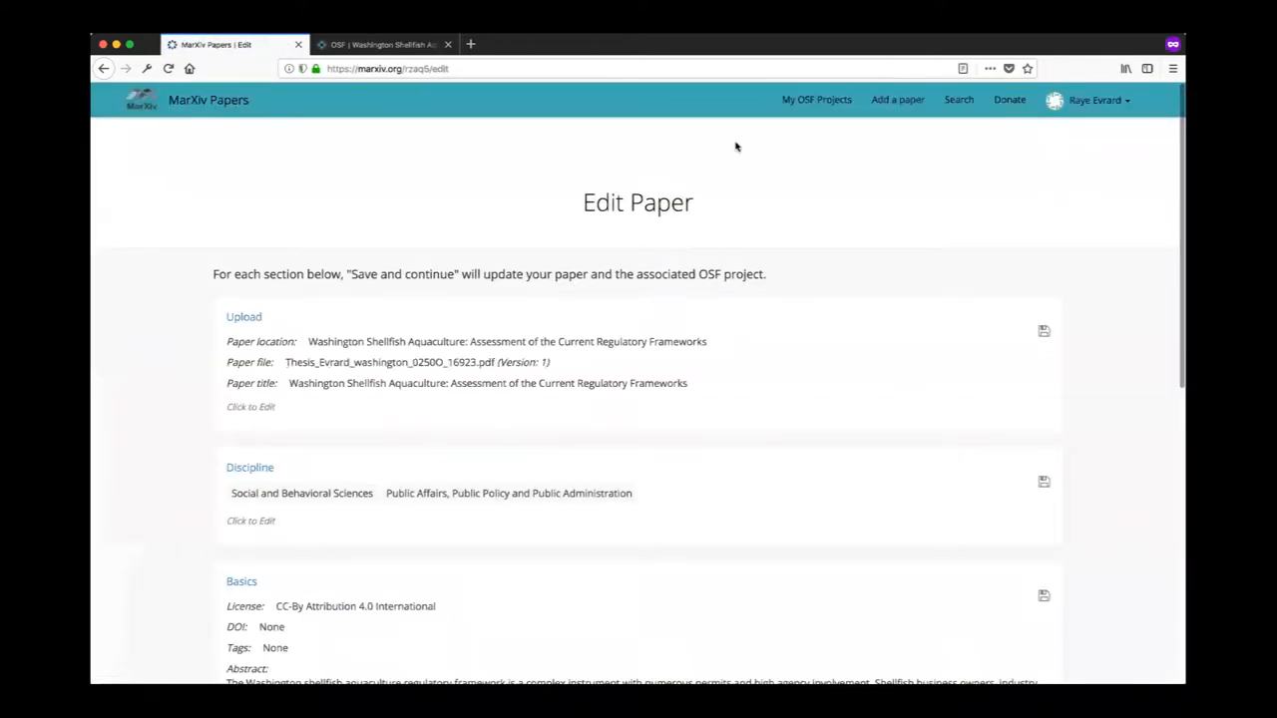
{"action": "scroll", "scroll_direction": "down", "scroll_amount": 3}
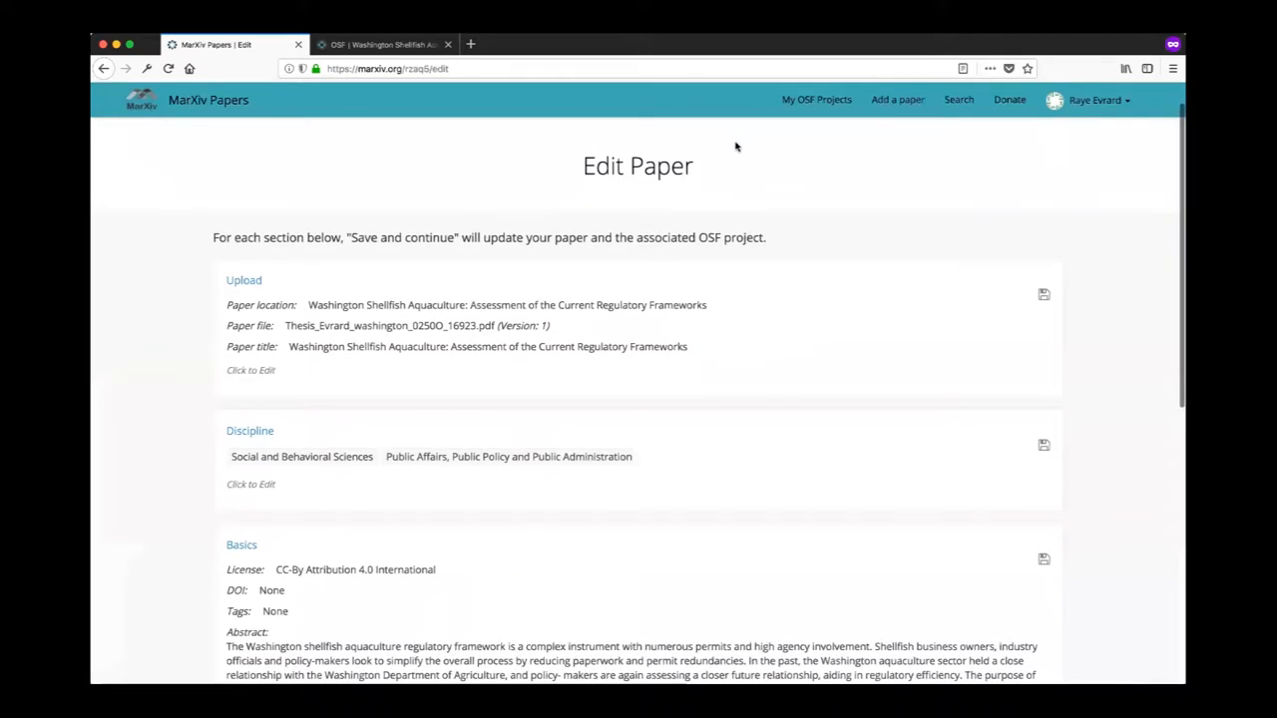
{"action": "scroll", "scroll_direction": "down", "scroll_amount": 3}
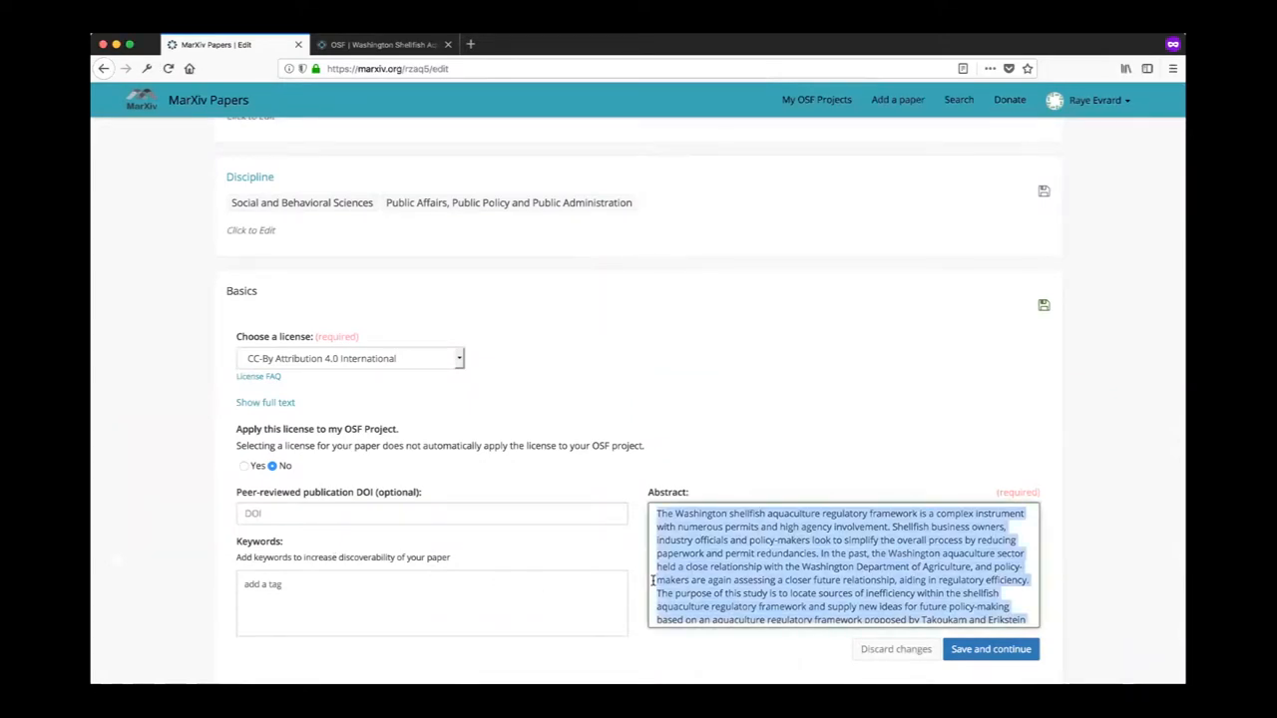
{"action": "scroll", "scroll_direction": "down", "scroll_amount": 3}
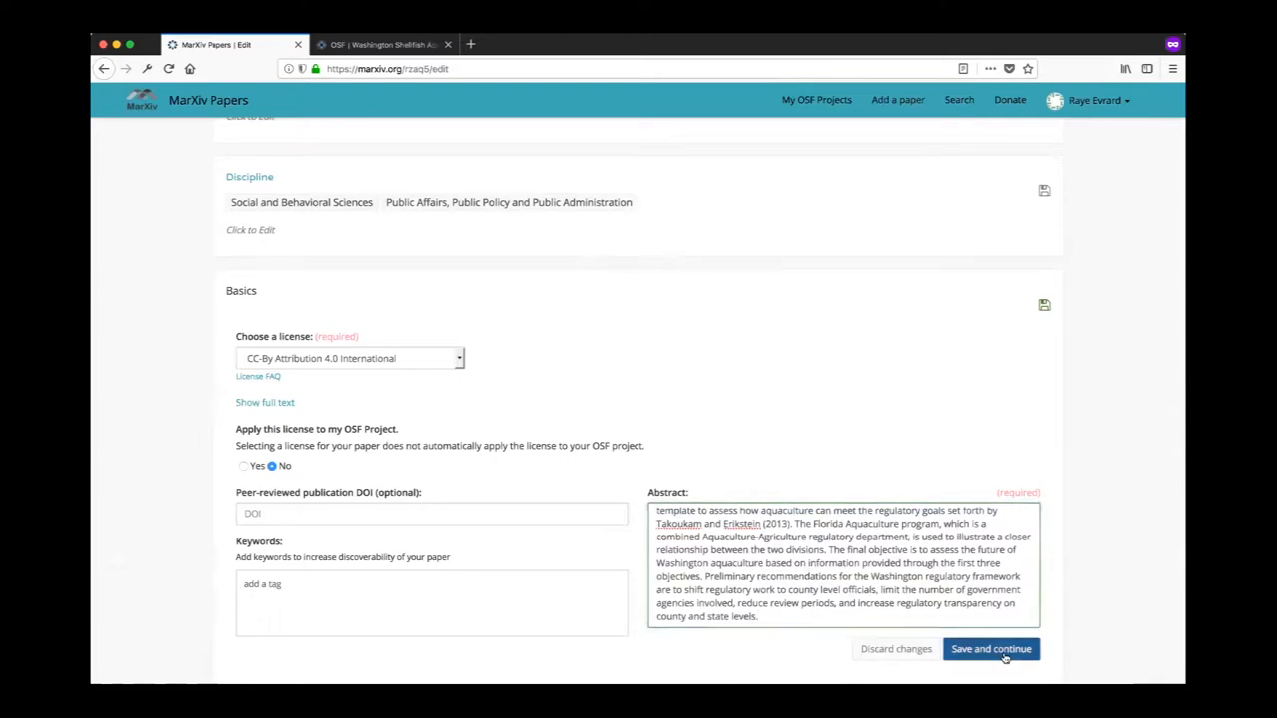
- Save the Basics section so the paper shows the complete abstract
{"action": "left_click", "coordinate": [990, 649]}
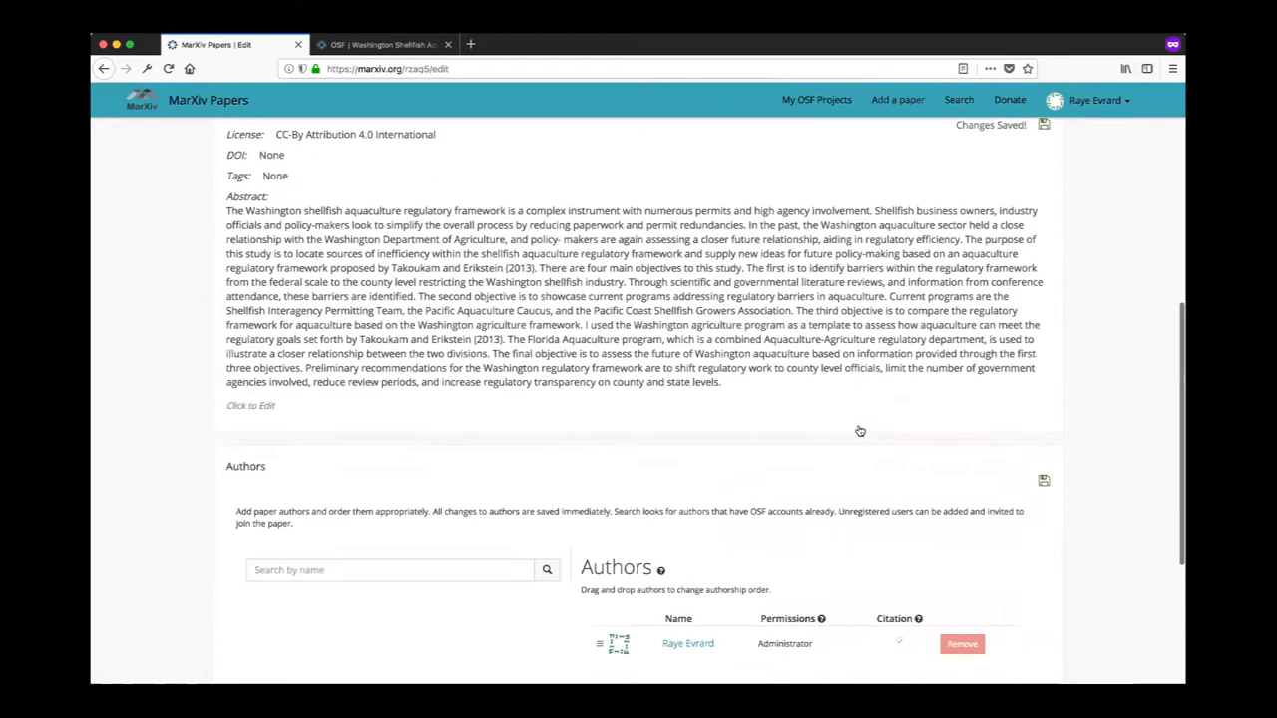
{"action": "scroll", "scroll_direction": "down", "scroll_amount": 3}
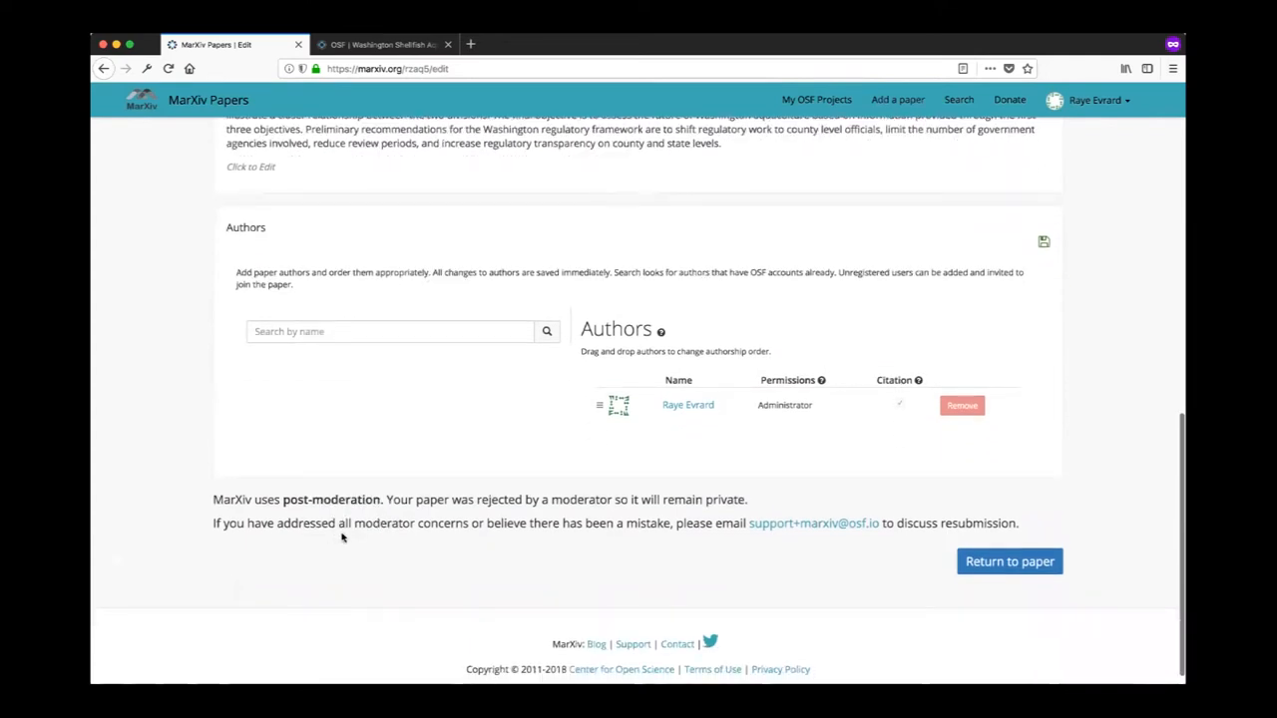
{"action": "mouse_move", "coordinate": [618, 530]}
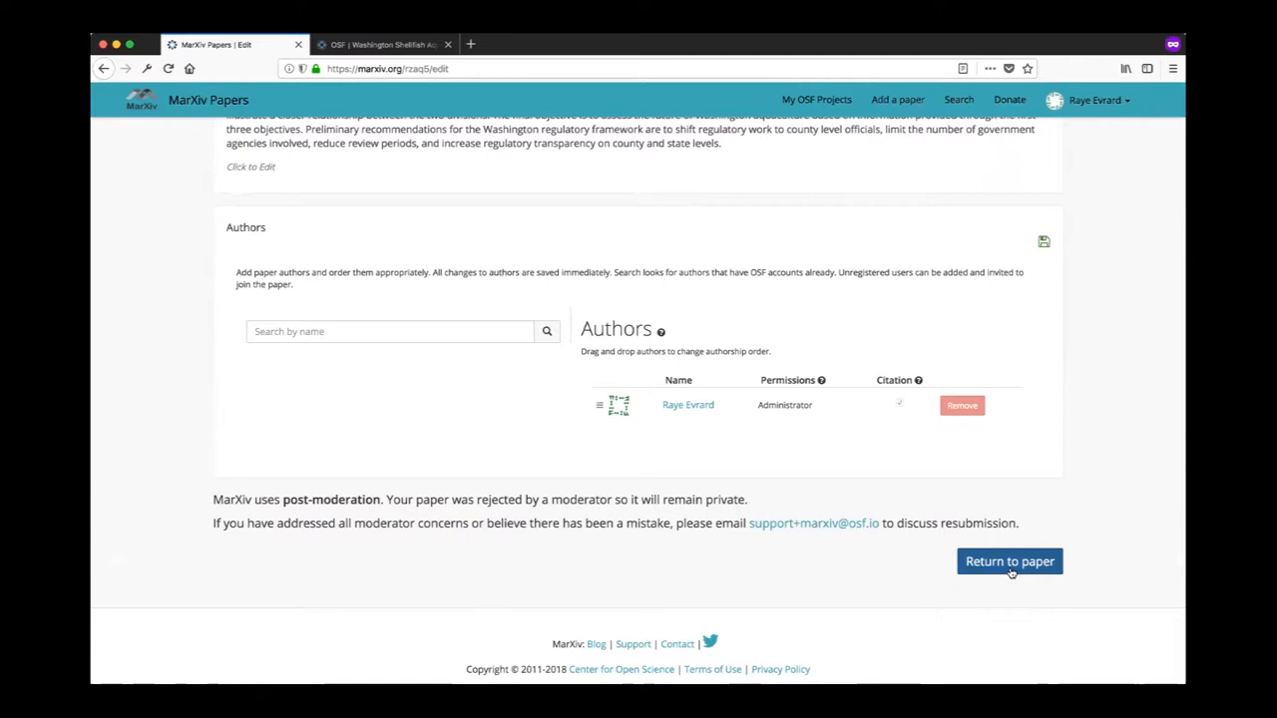
{"action": "mouse_move", "coordinate": [802, 522]}
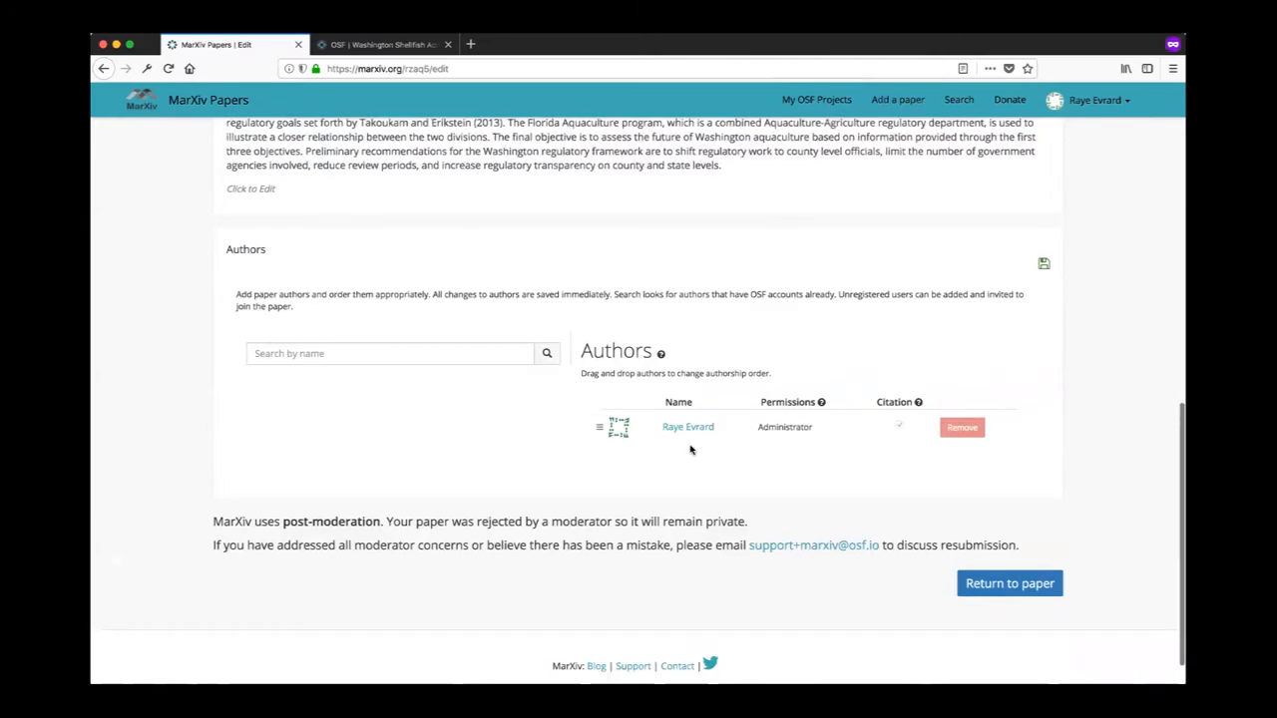
{"action": "scroll", "scroll_direction": "up", "scroll_amount": 3}
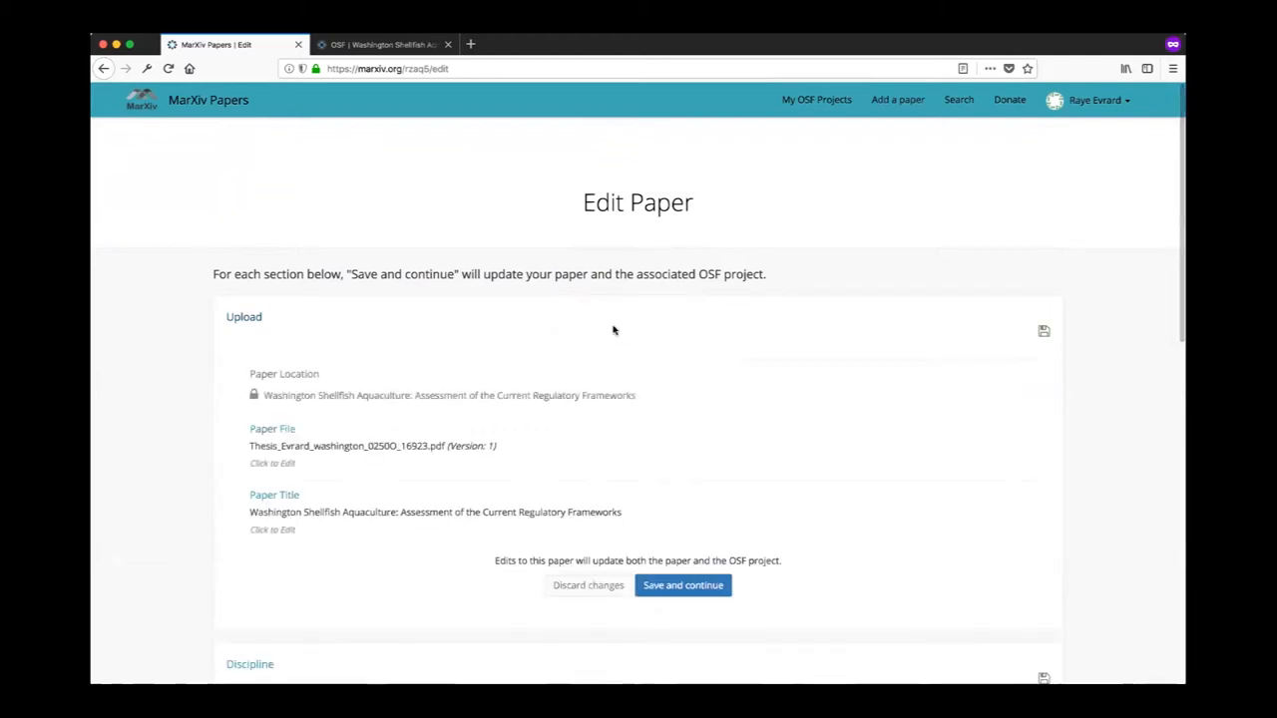
- Reach the Upload section's paper file drop zone for a replacement, cancelling the file picker
{"action": "scroll", "scroll_direction": "down", "scroll_amount": 3}
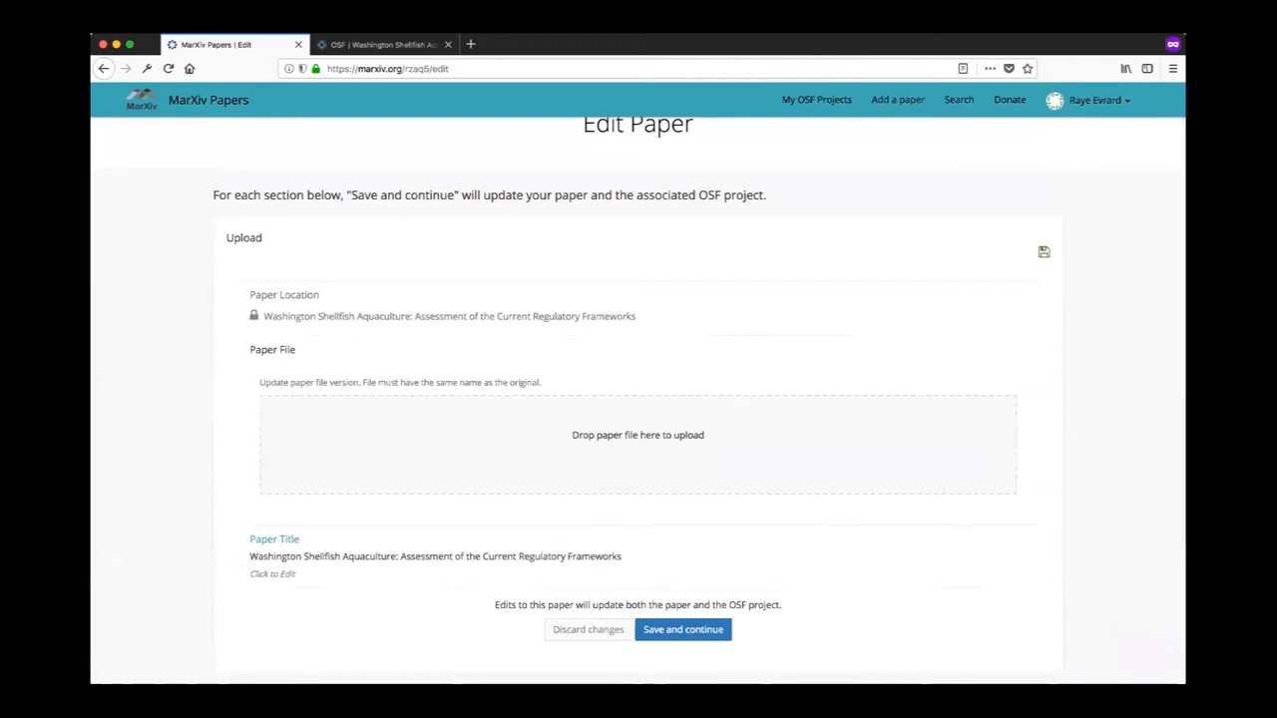
{"action": "left_click", "coordinate": [639, 435]}
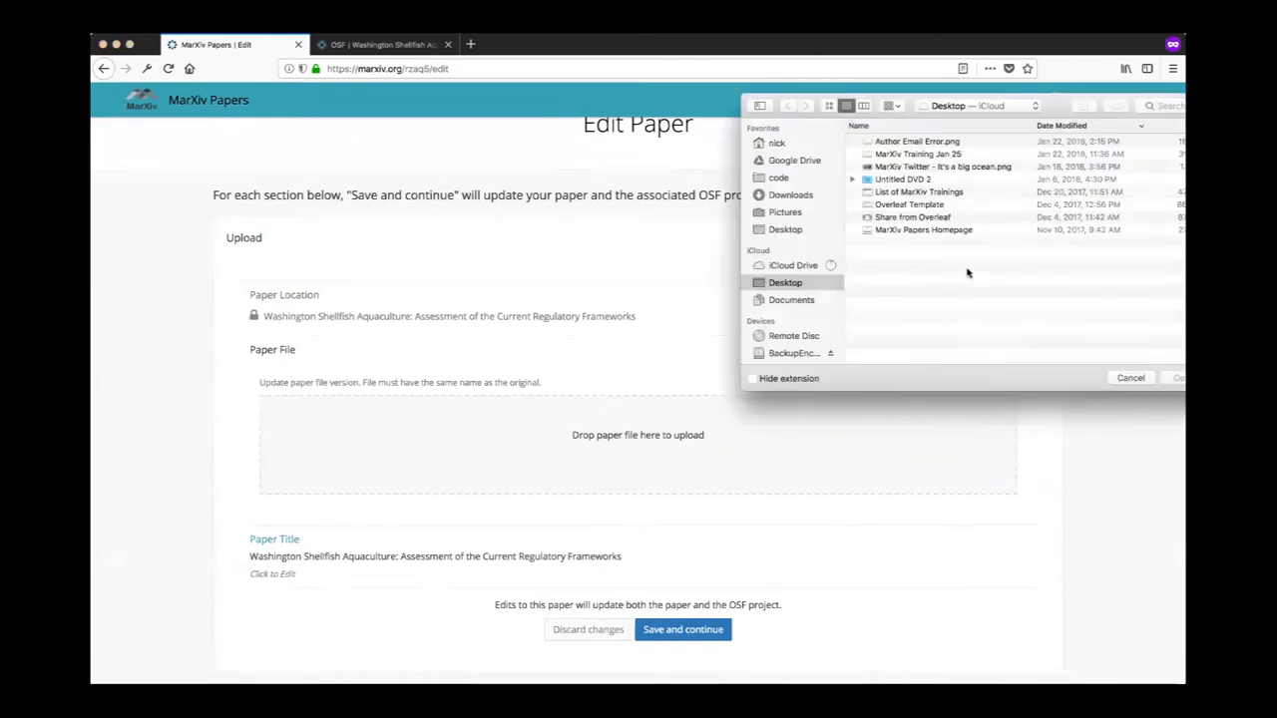
{"action": "left_click", "coordinate": [1129, 377]}
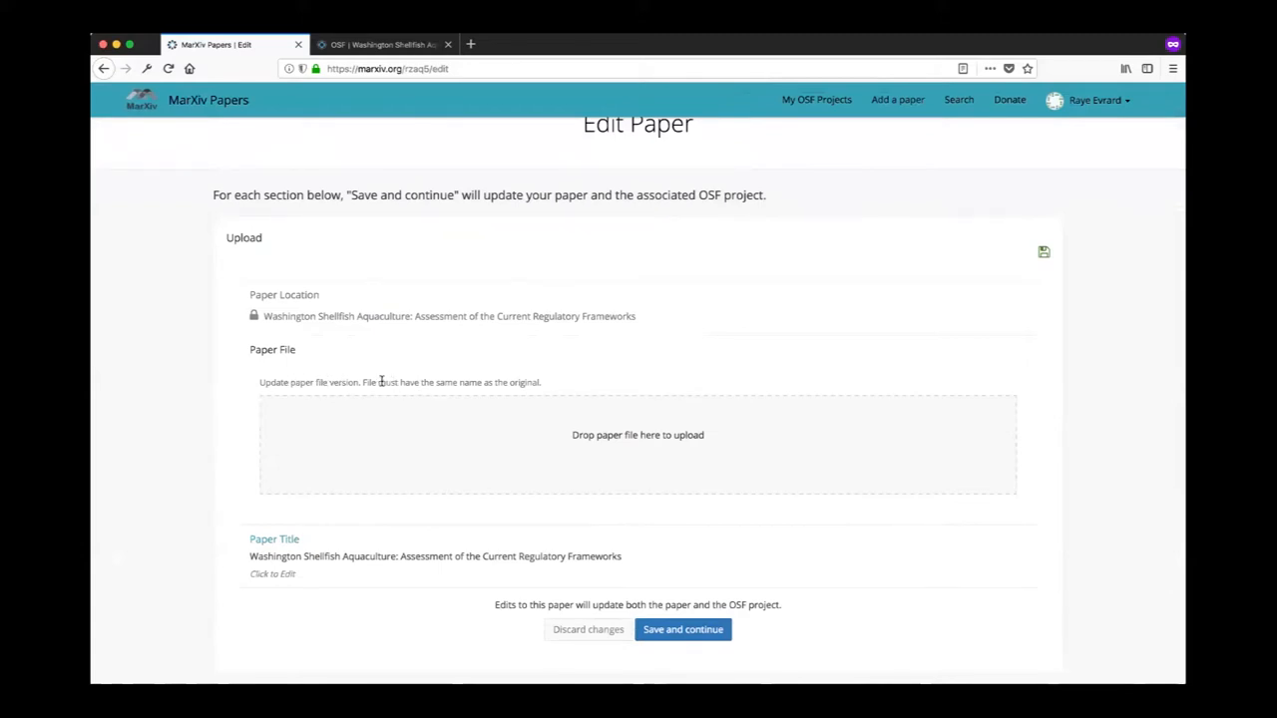
{"action": "left_click_drag", "start_coordinate": [377, 383], "coordinate": [543, 383]}
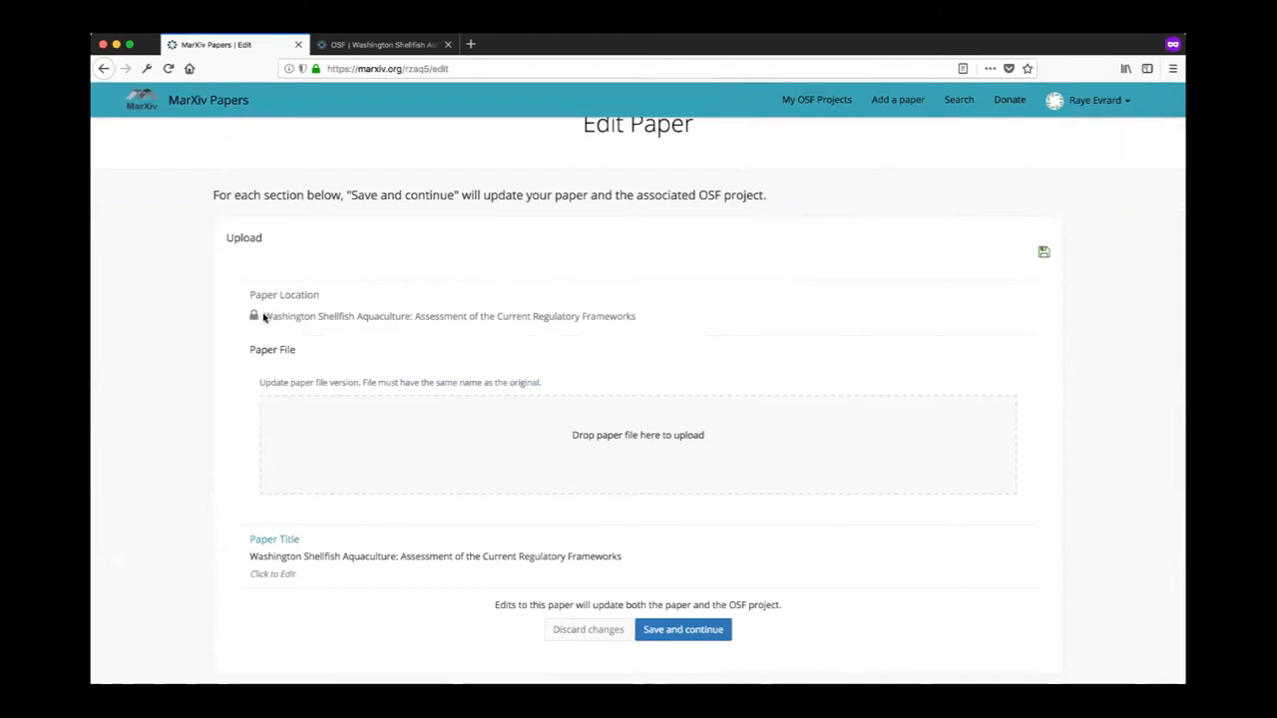
{"action": "mouse_move", "coordinate": [391, 295]}
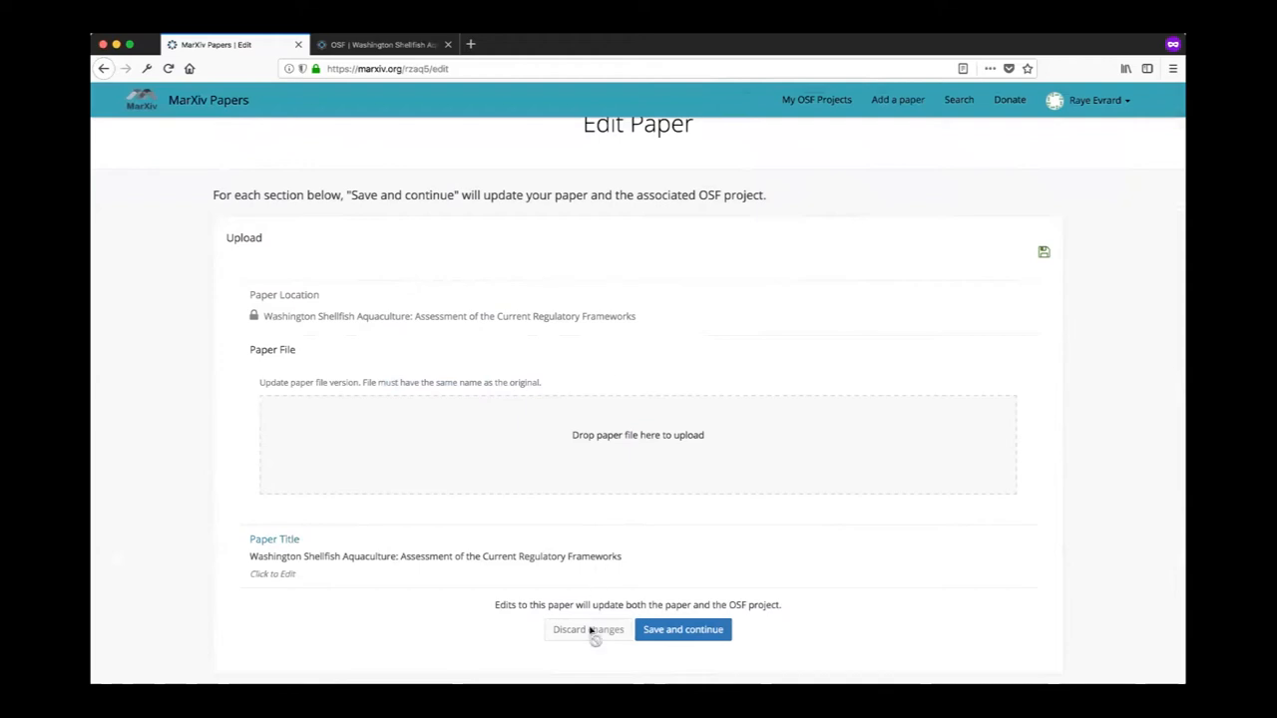
{"action": "mouse_move", "coordinate": [526, 509]}
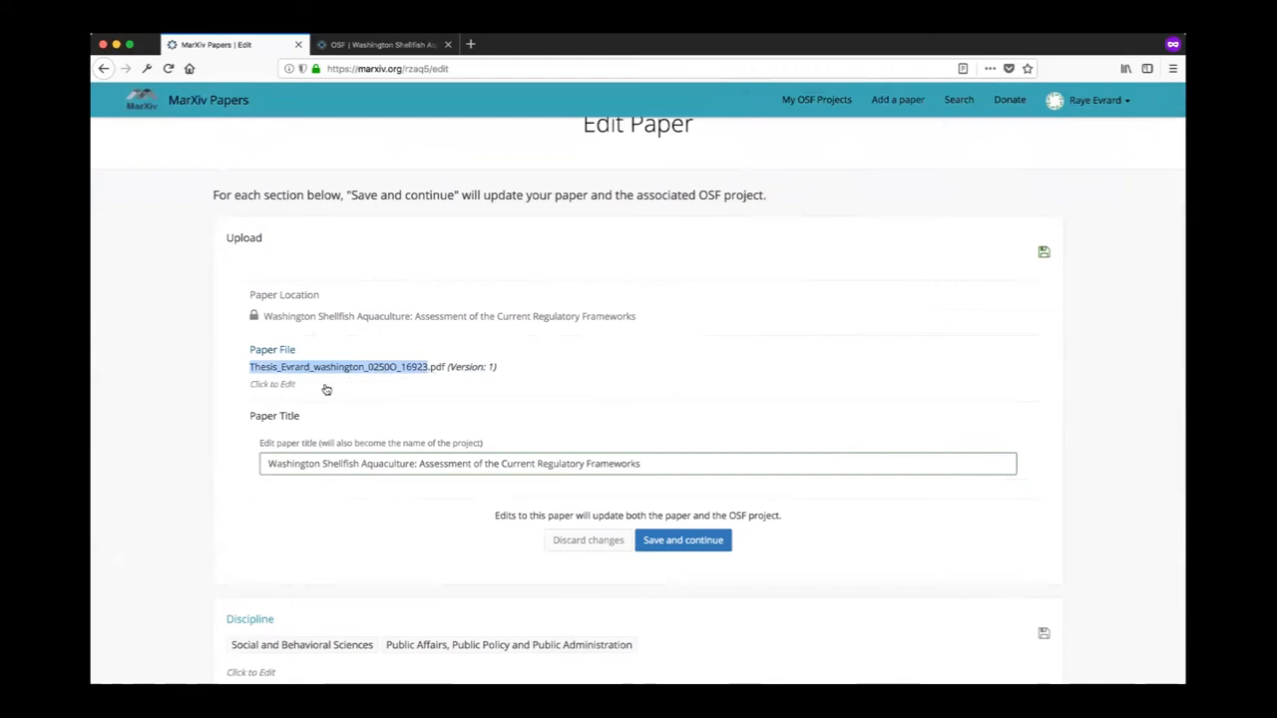
{"action": "mouse_move", "coordinate": [474, 367]}
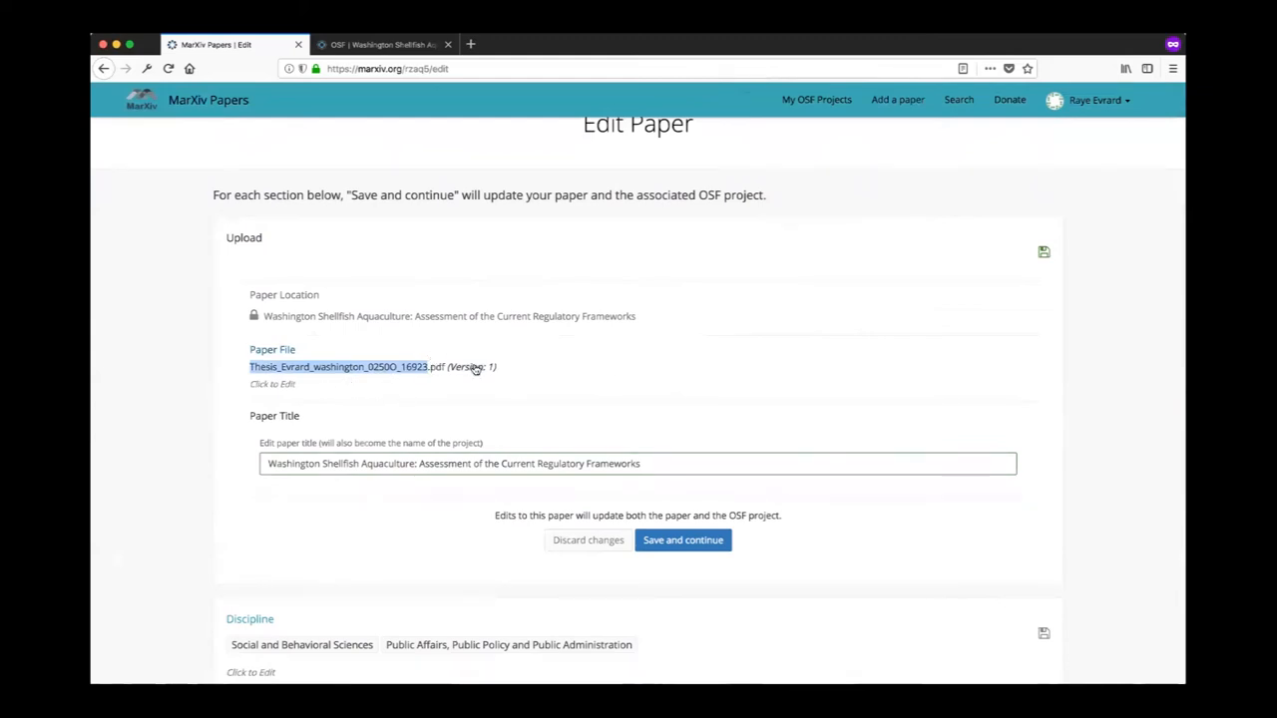
{"action": "mouse_move", "coordinate": [544, 352]}
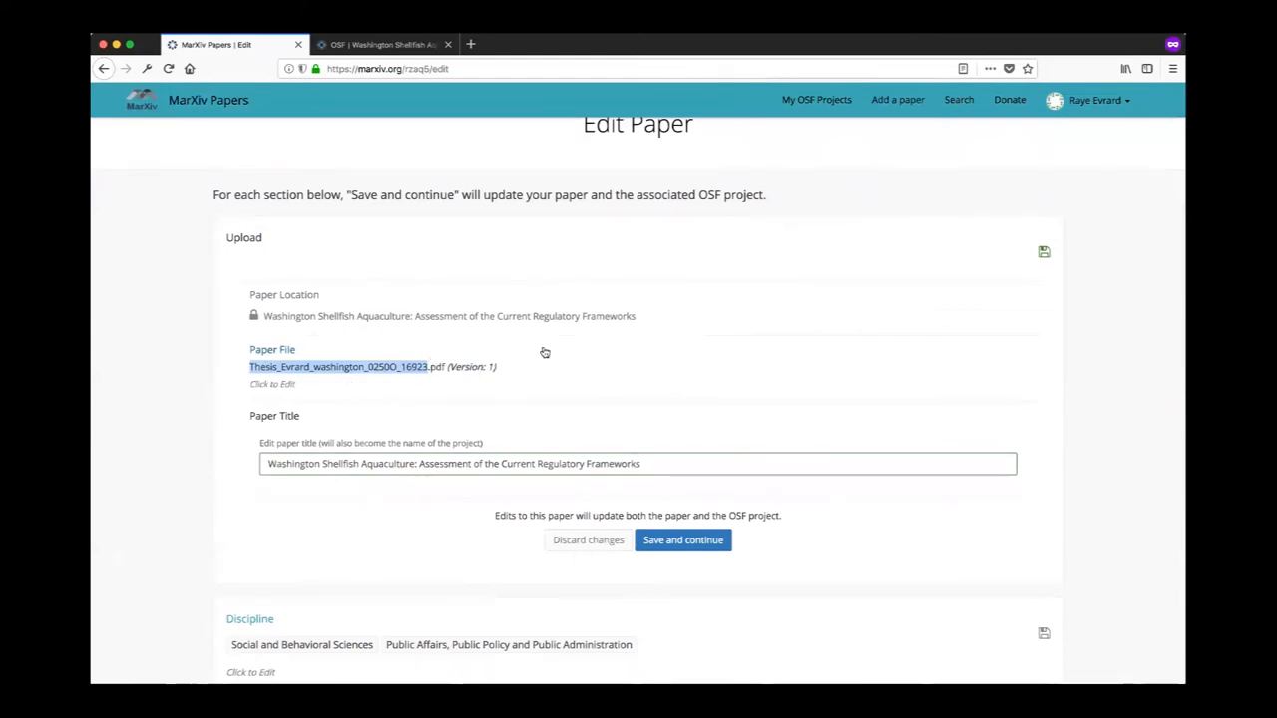